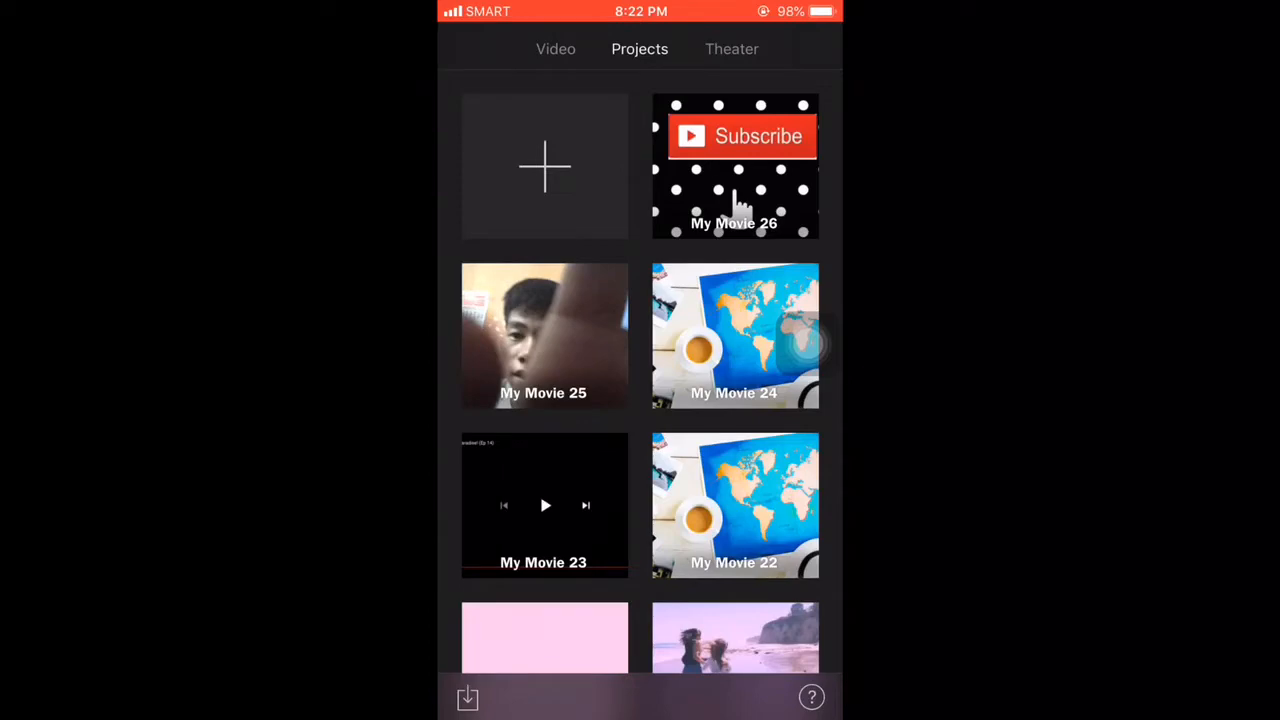
Browse the video library and preview the 6.5s beach clip
click(555, 48)
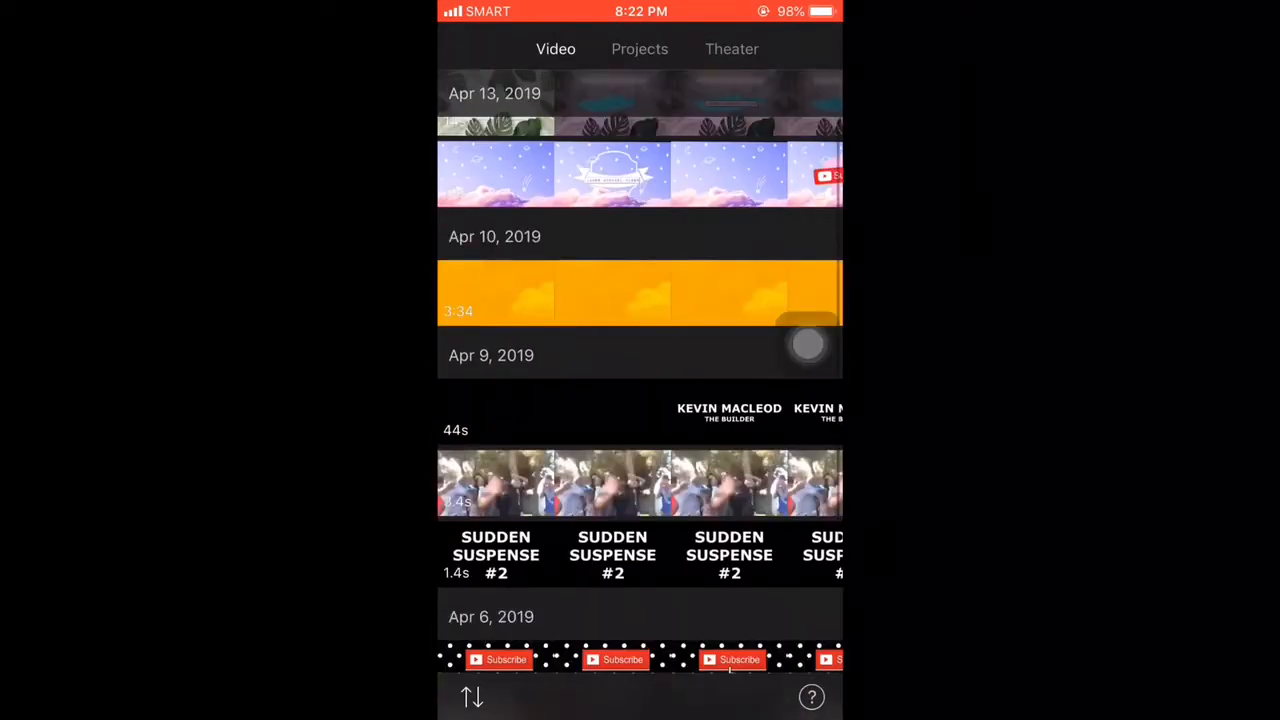
scroll(down, 3)
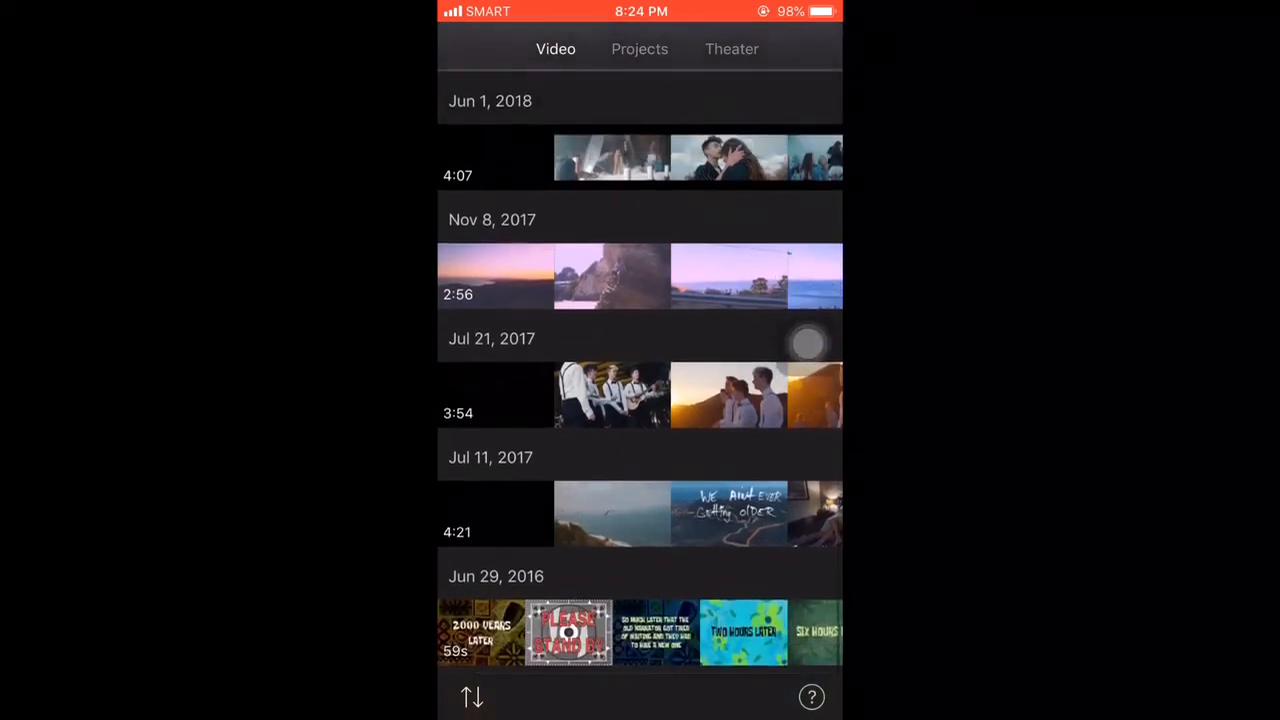
scroll(down, 3)
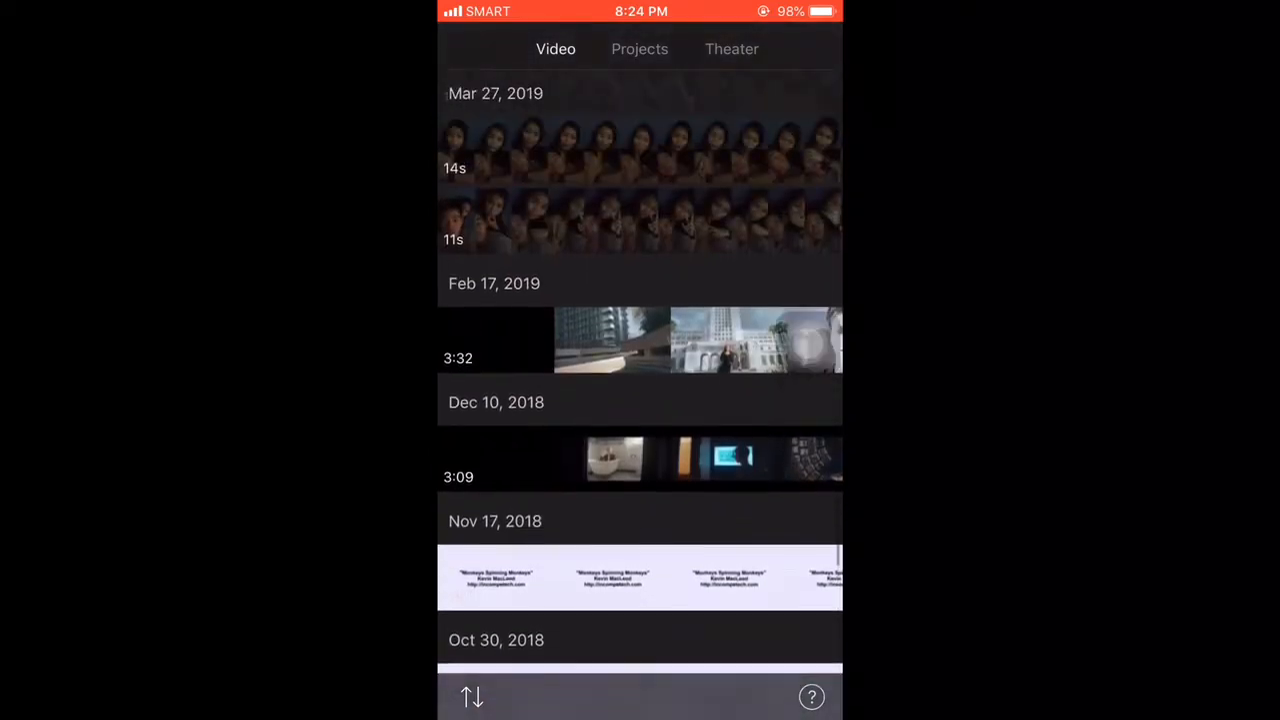
scroll(up, 3)
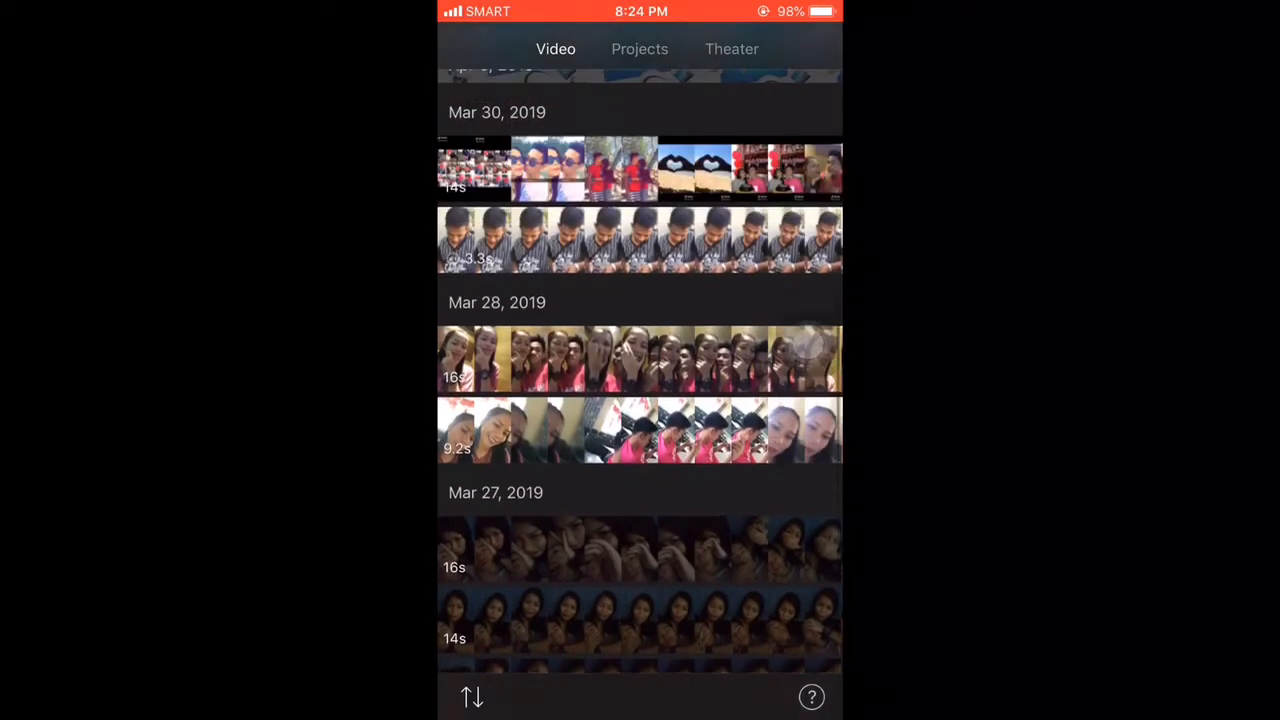
scroll(down, 3)
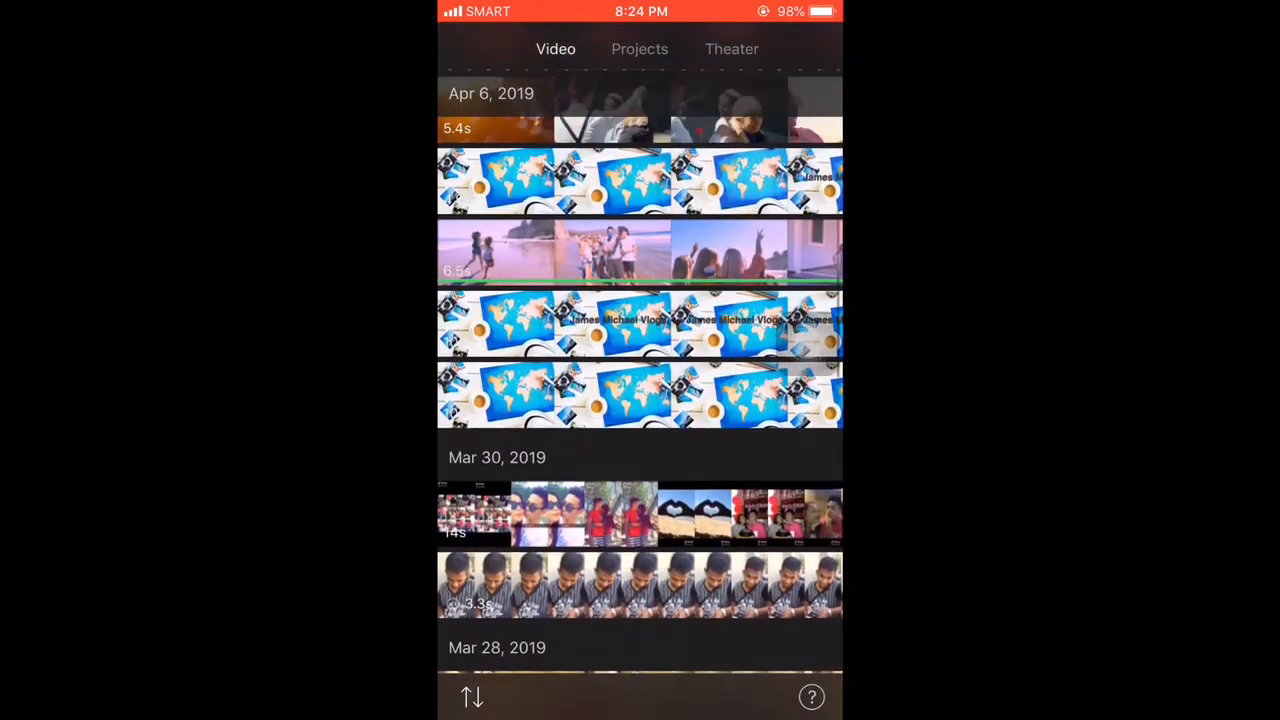
scroll(down, 3)
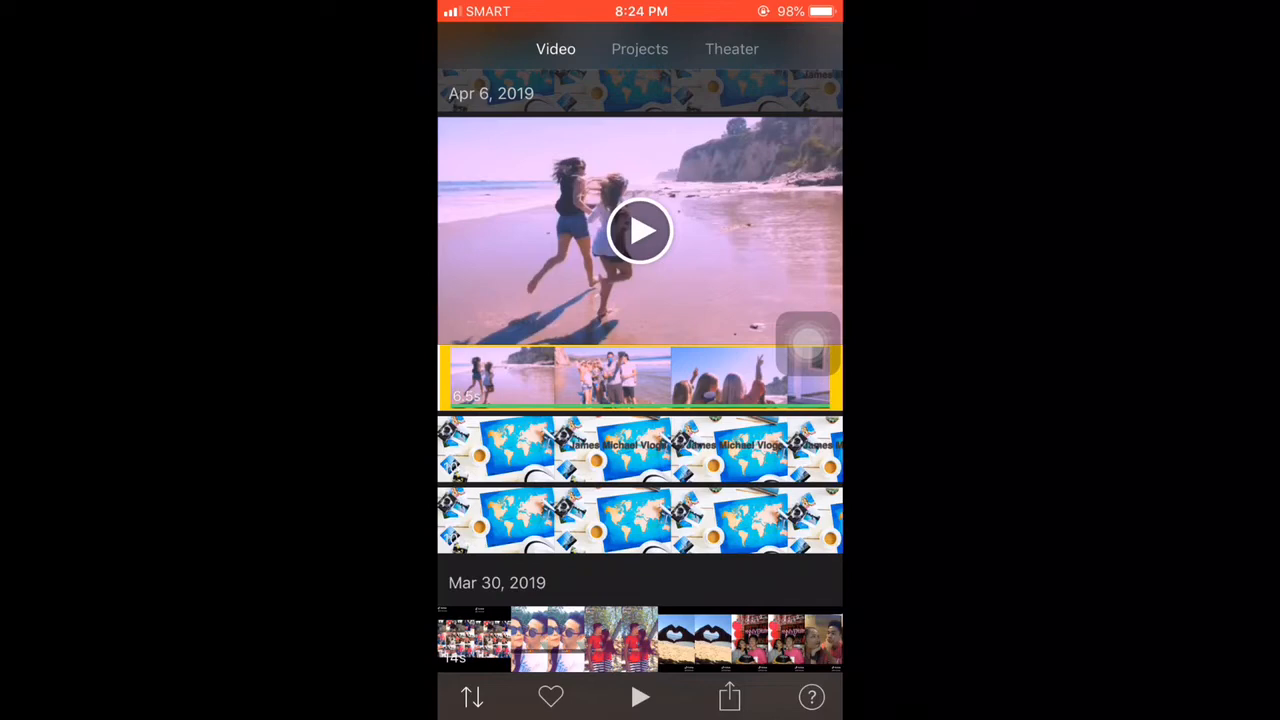
click(729, 697)
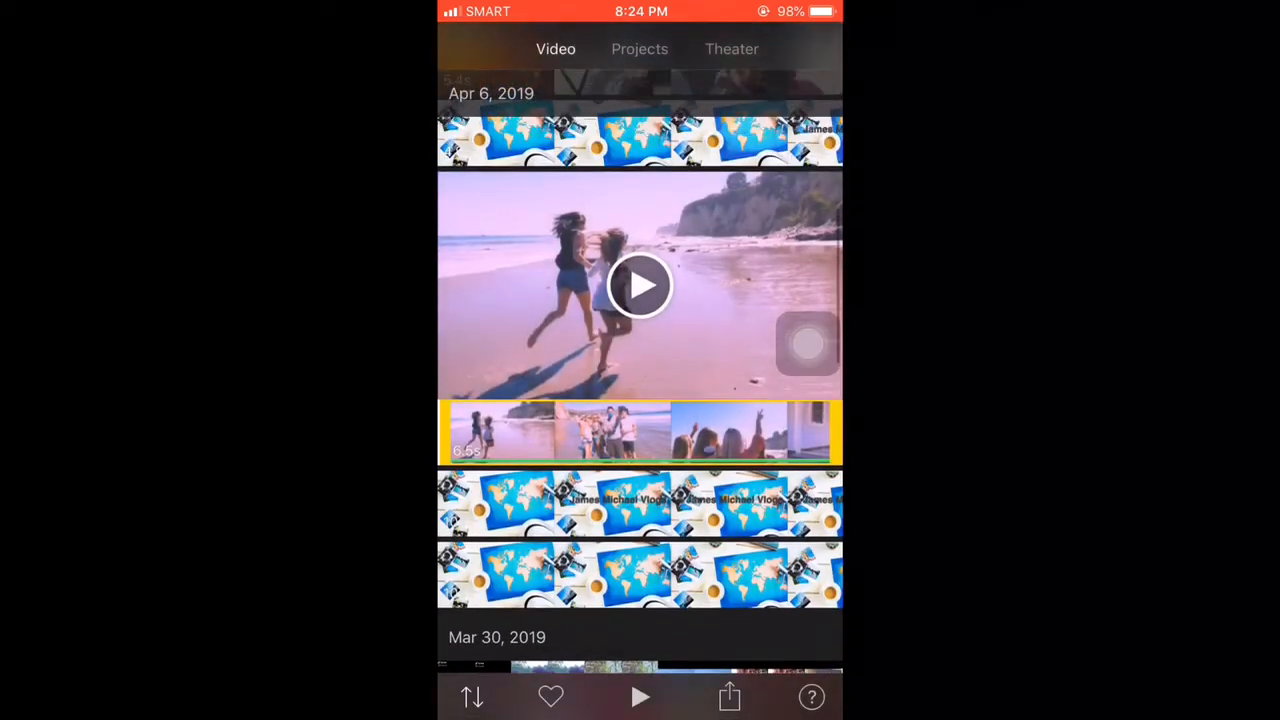
click(639, 48)
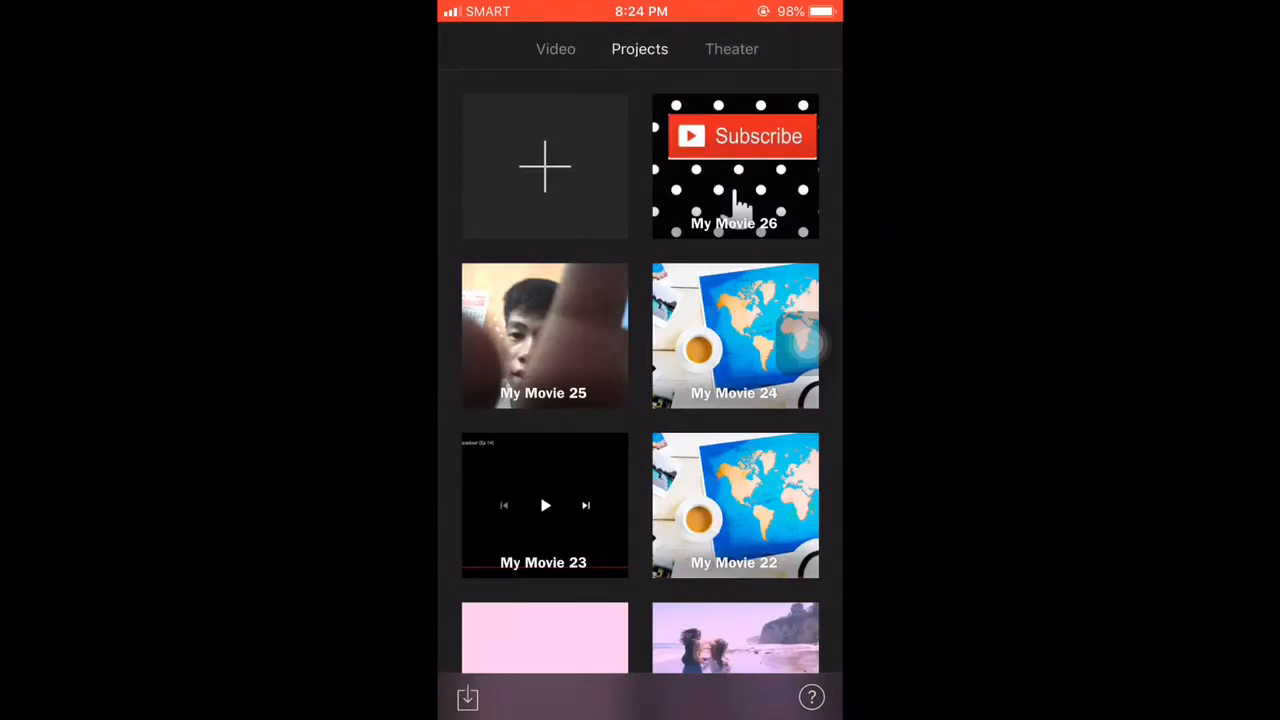
Start a new movie project and add the beach clip from all videos
click(545, 167)
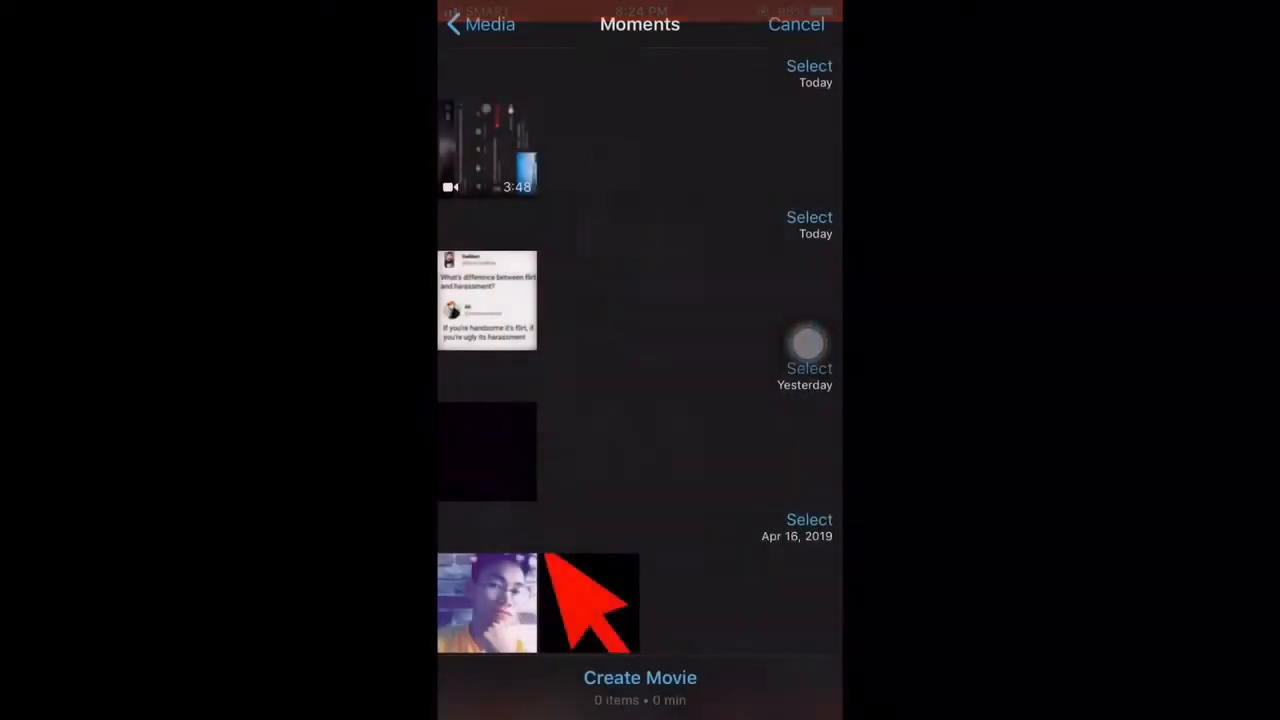
click(478, 24)
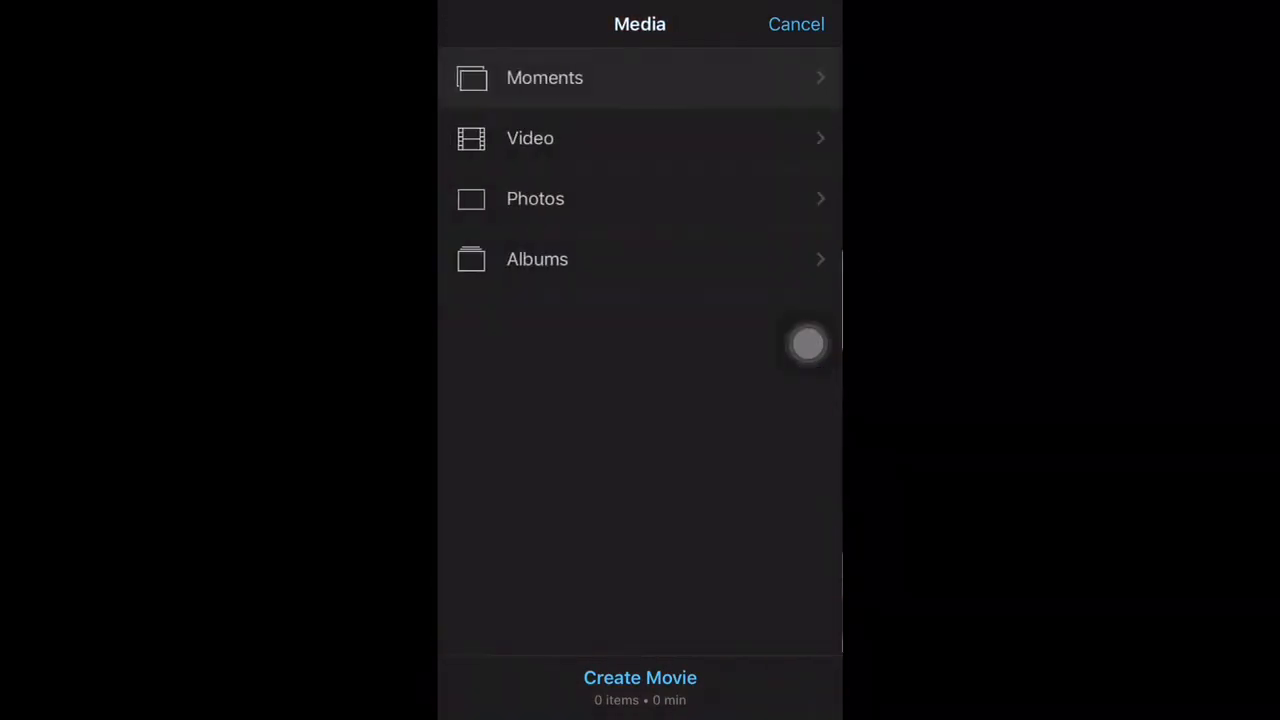
click(530, 138)
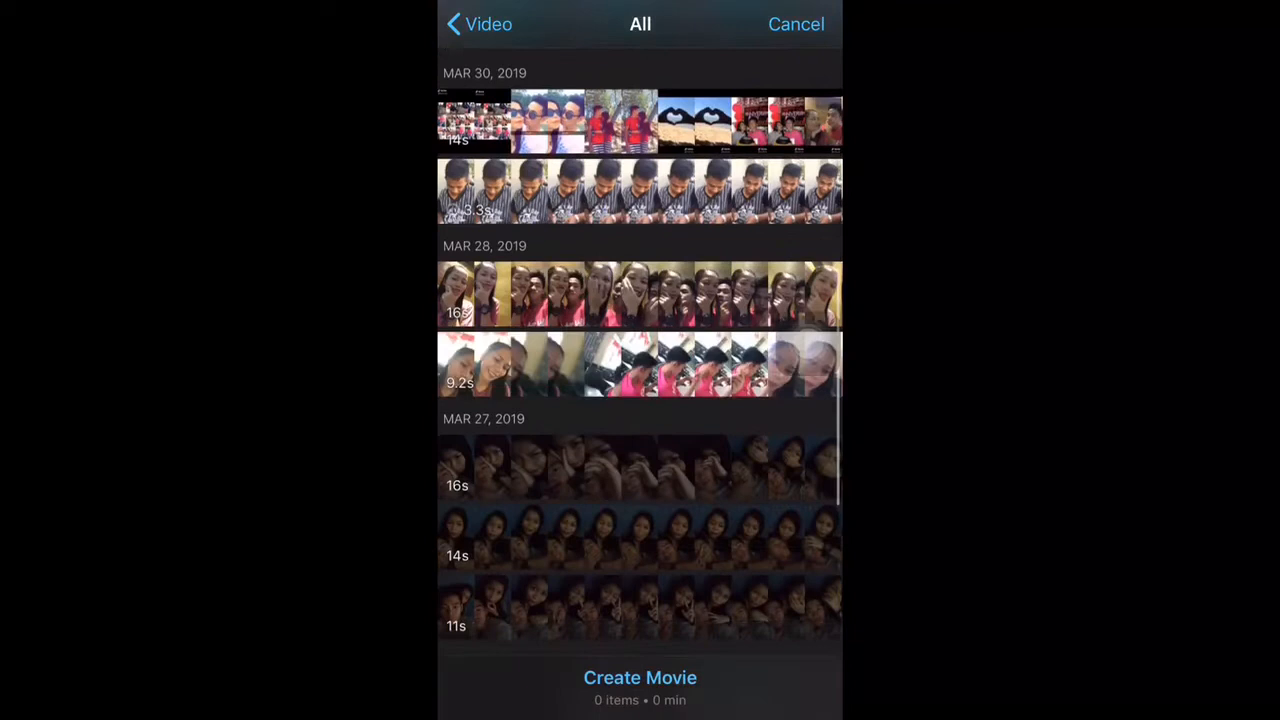
scroll(down, 3)
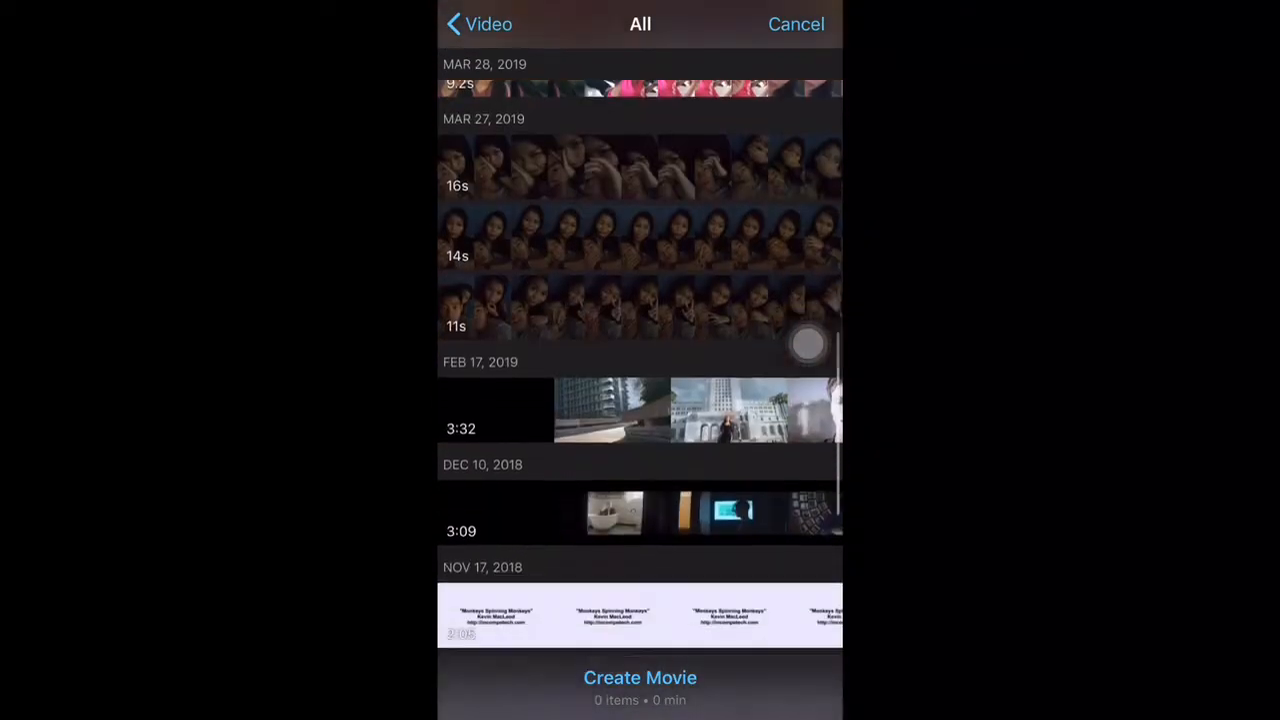
scroll(down, 3)
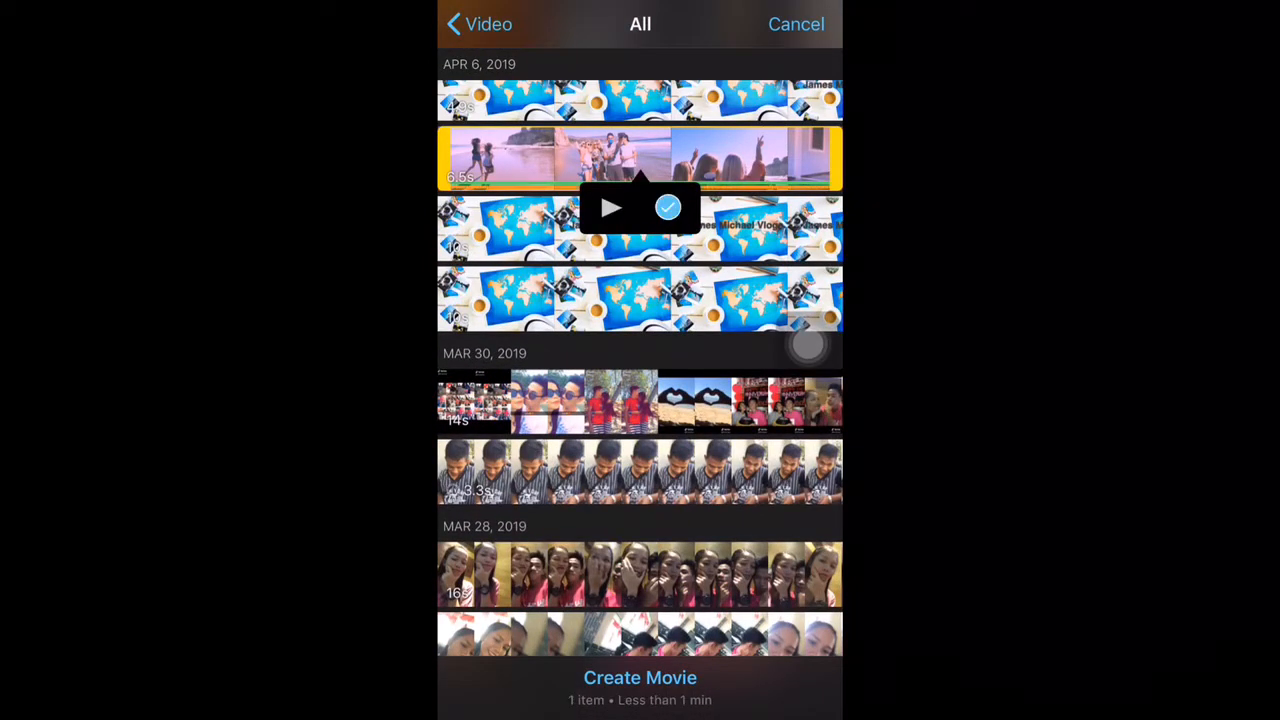
click(640, 677)
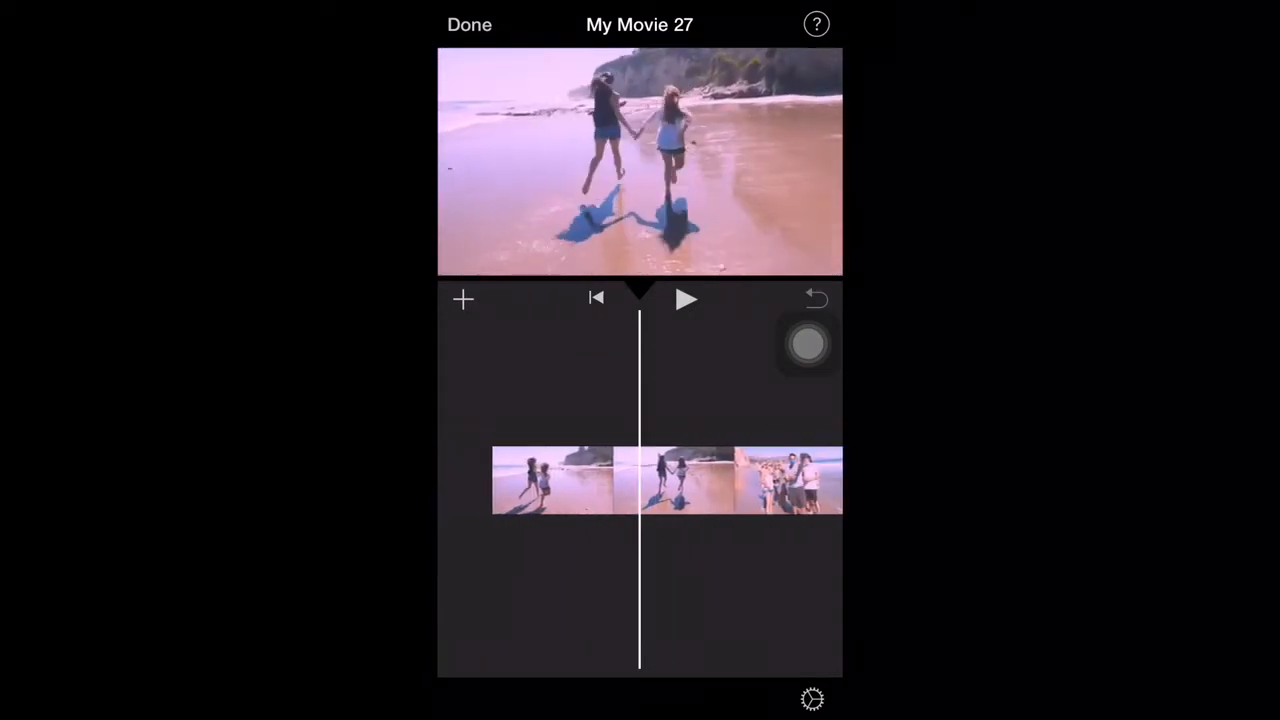
Select the beach clip and drag its speed slider to 1/8x
click(665, 480)
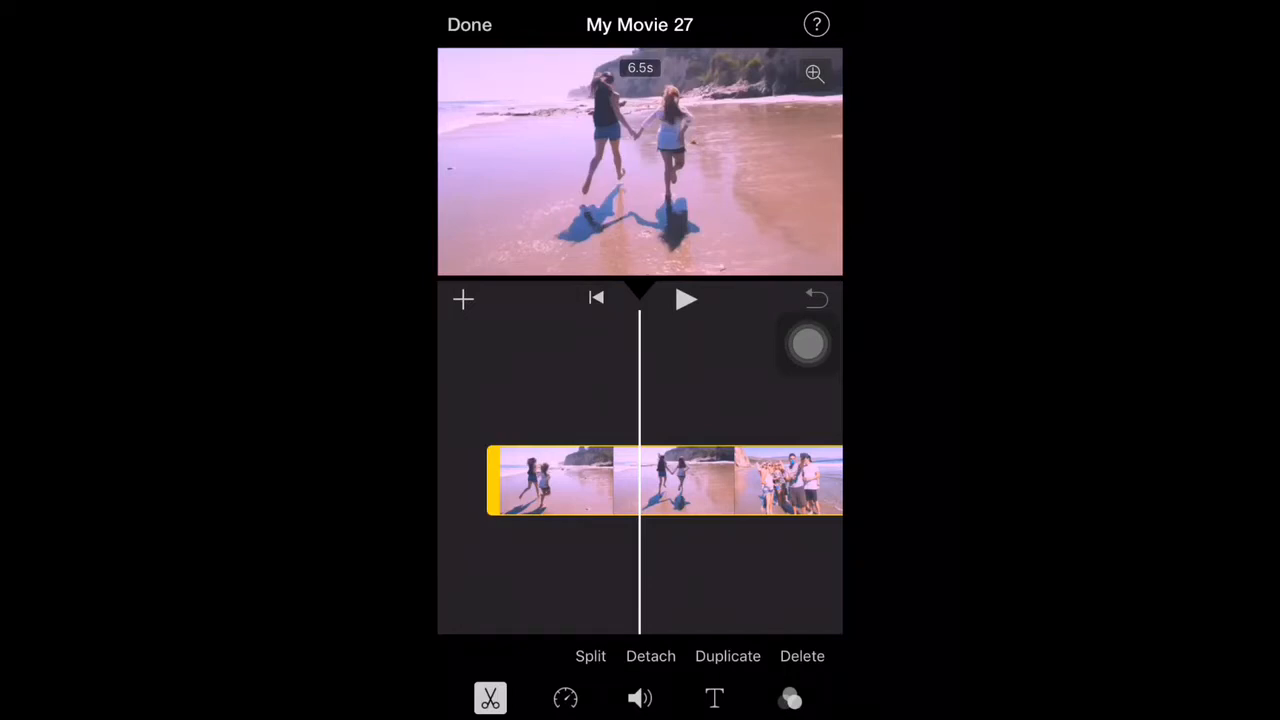
click(565, 698)
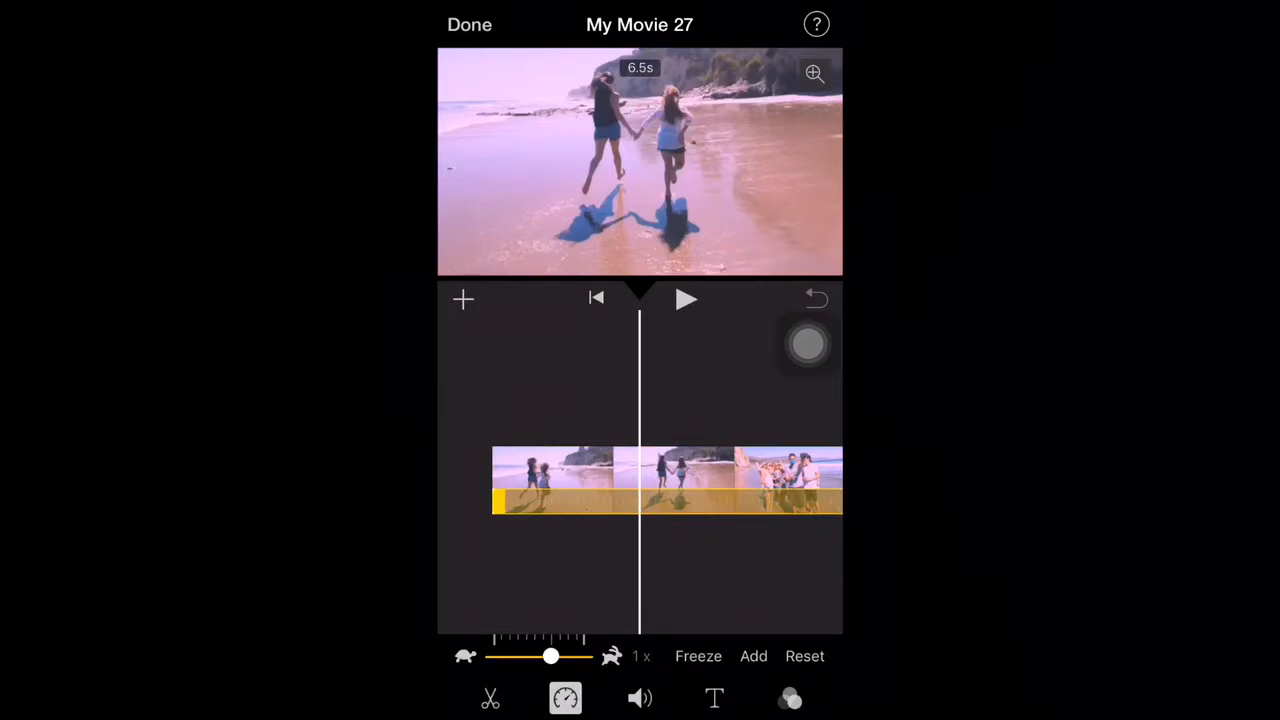
drag(551, 656, 584, 656)
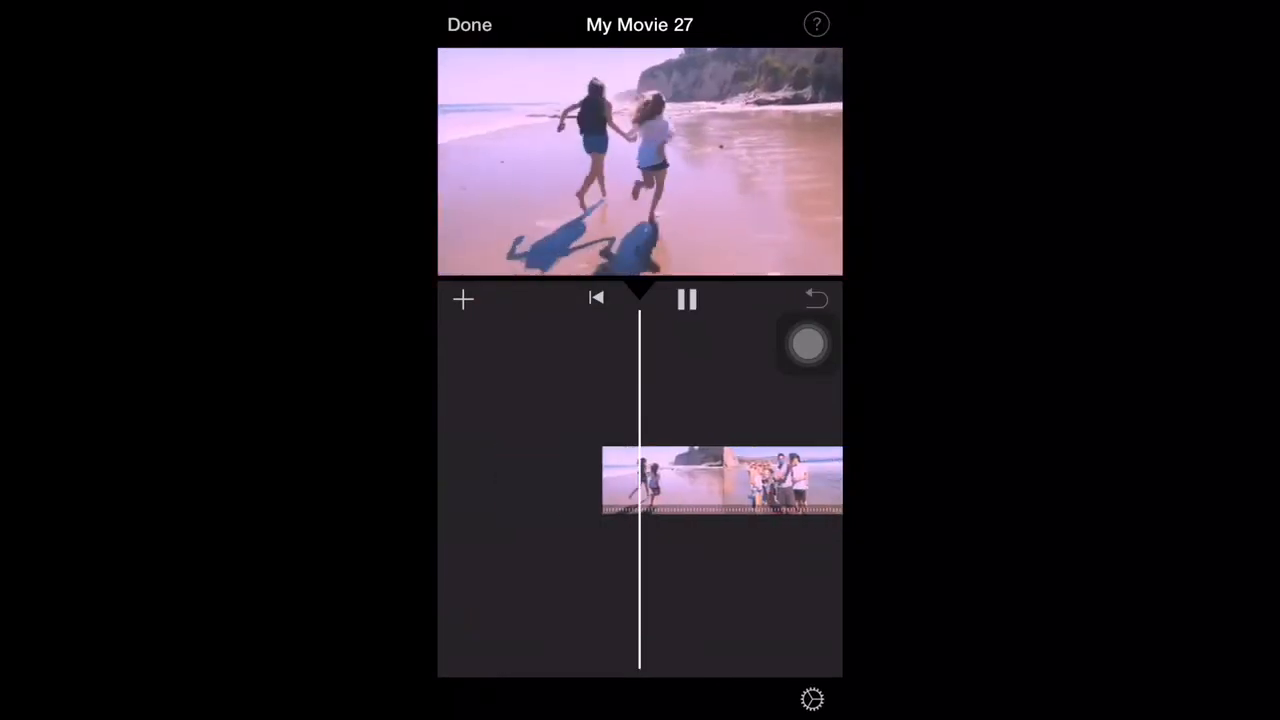
click(565, 698)
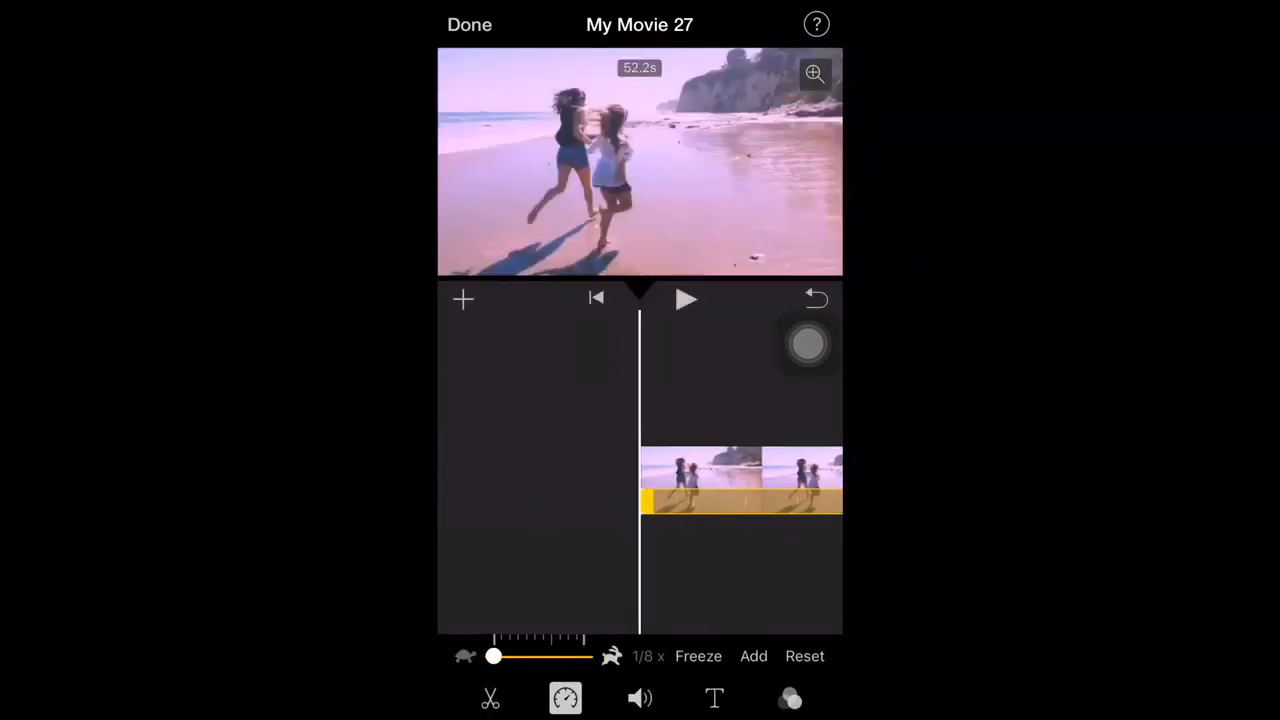
click(686, 299)
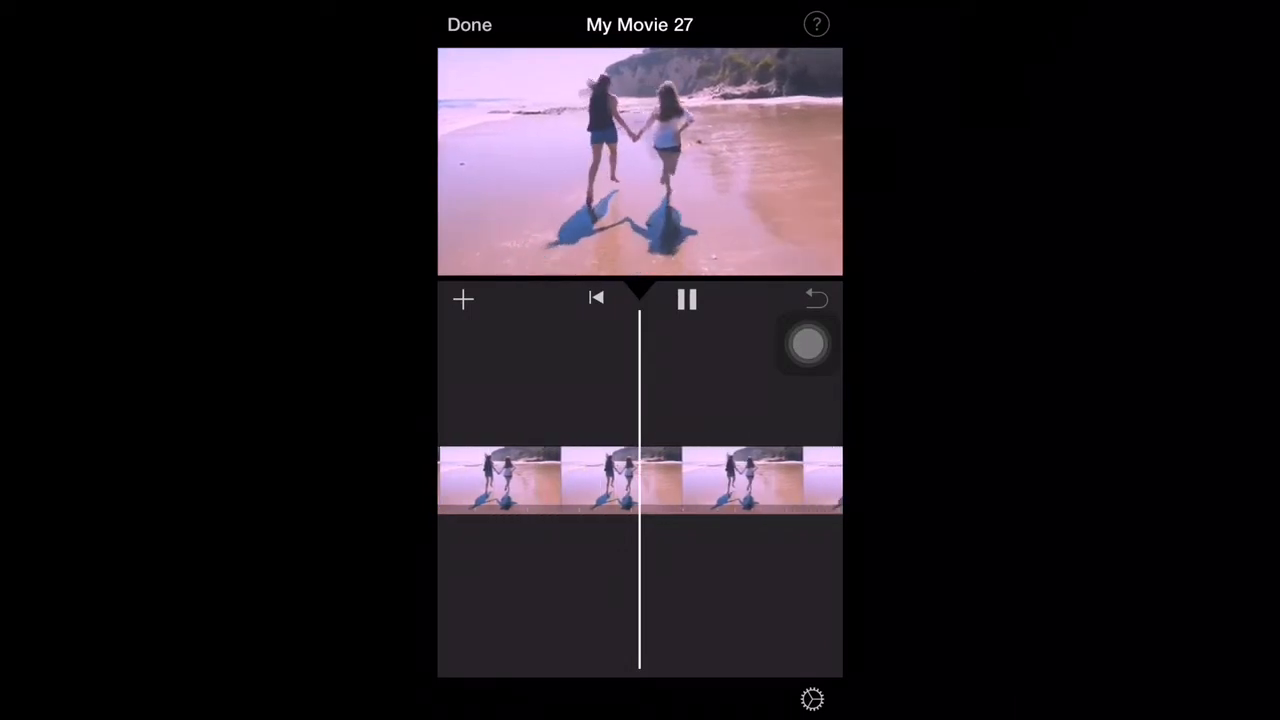
click(687, 299)
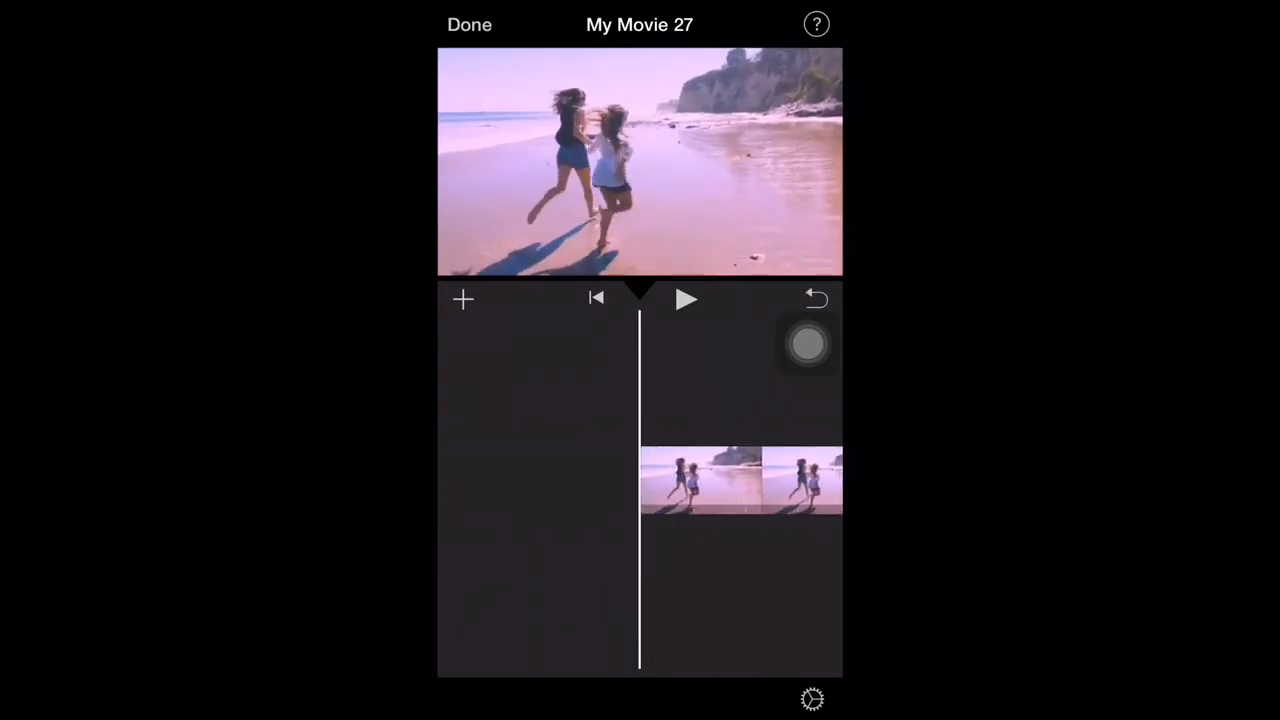
click(565, 697)
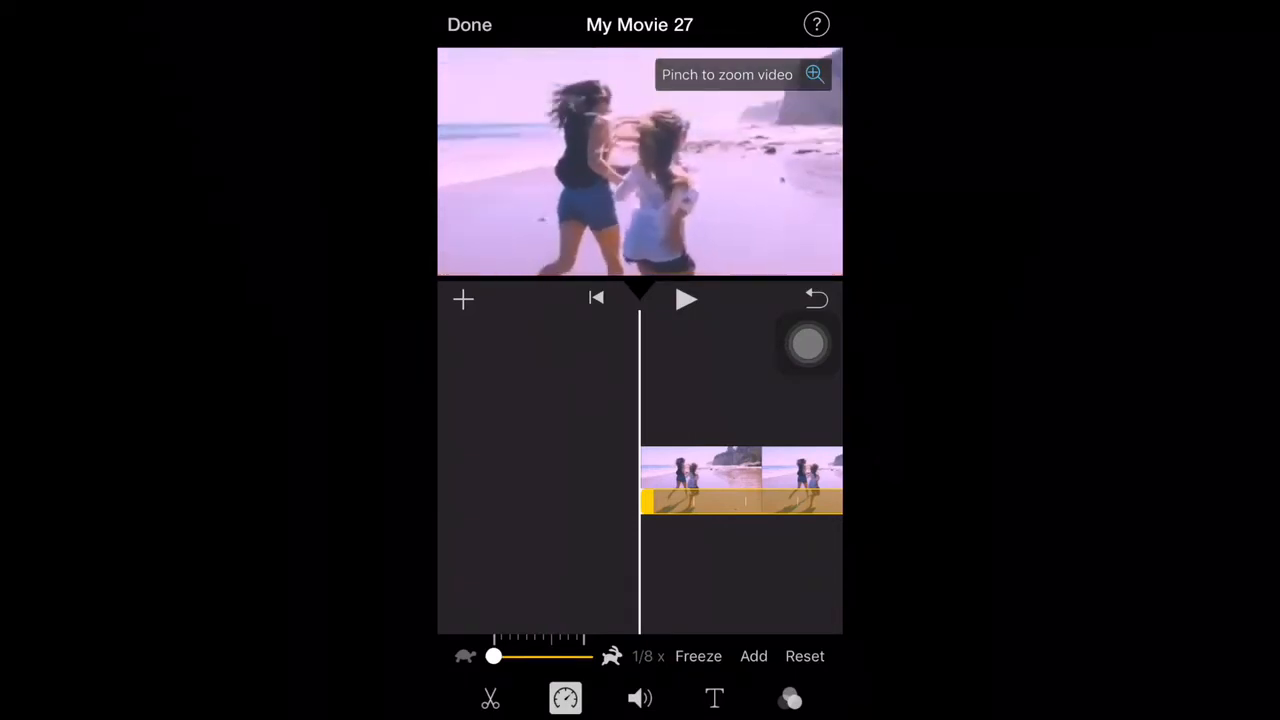
click(687, 299)
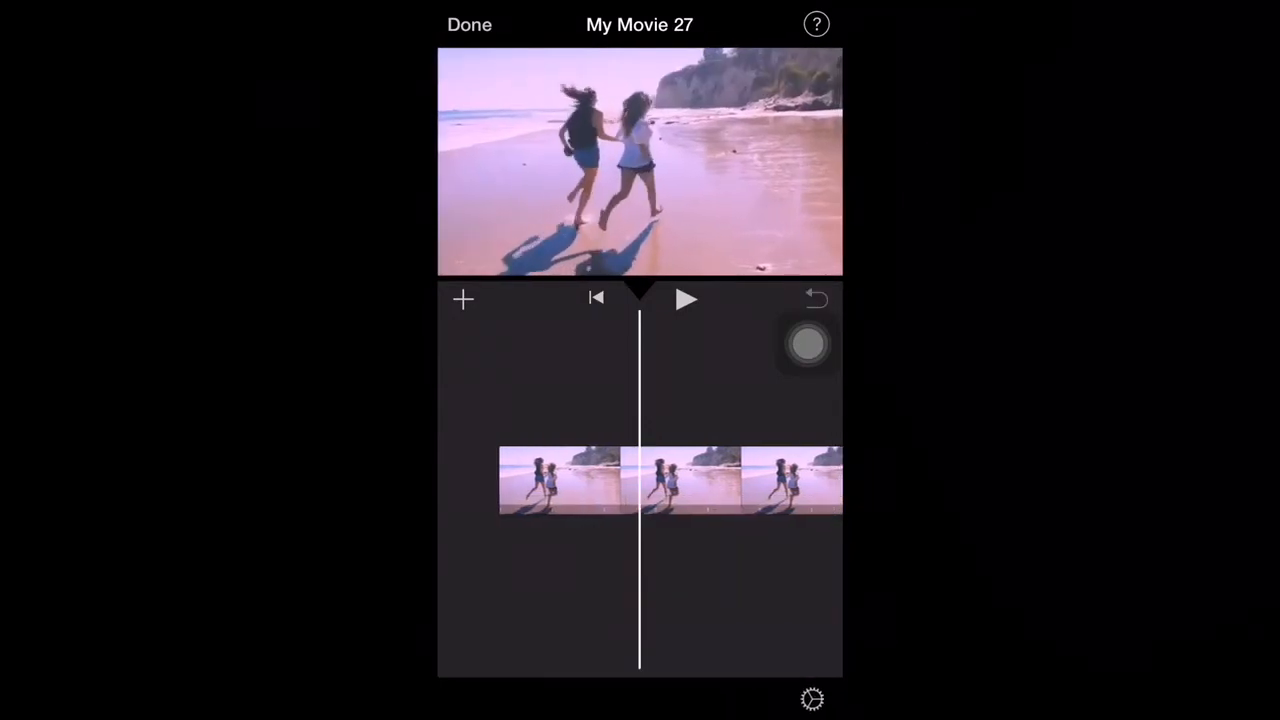
Add two speed change points to the slowed beach clip
click(565, 698)
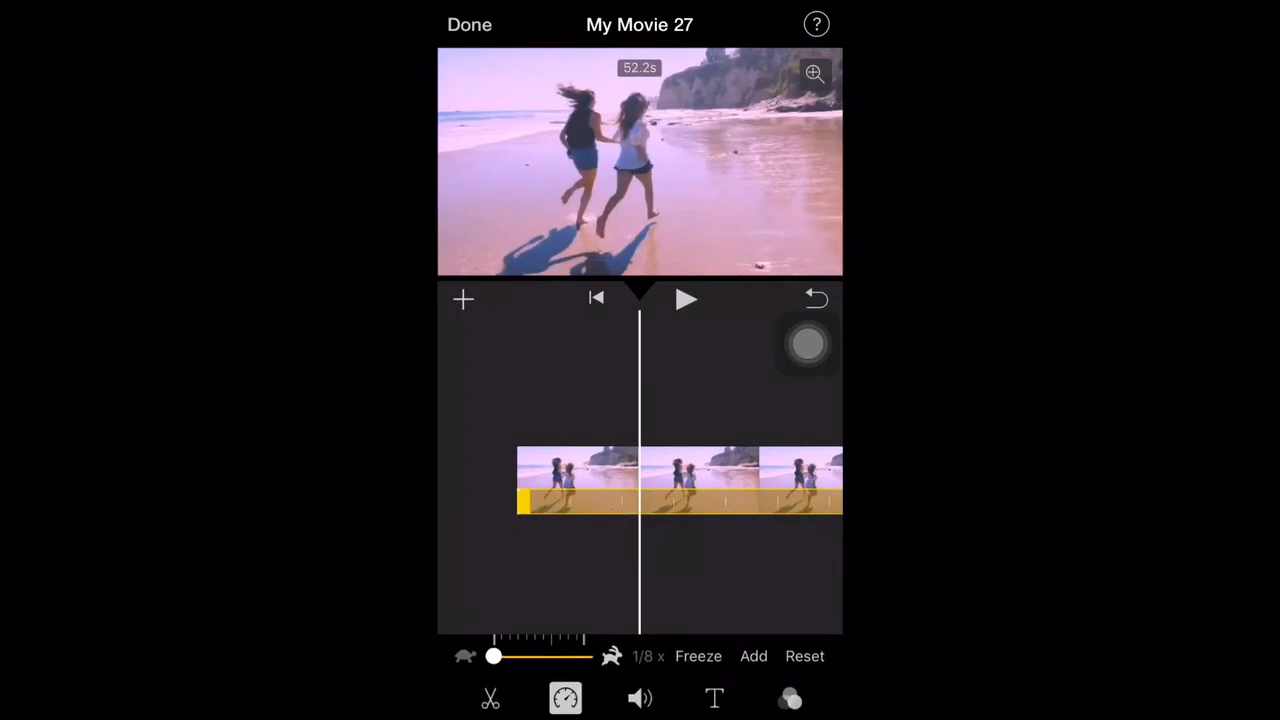
click(490, 698)
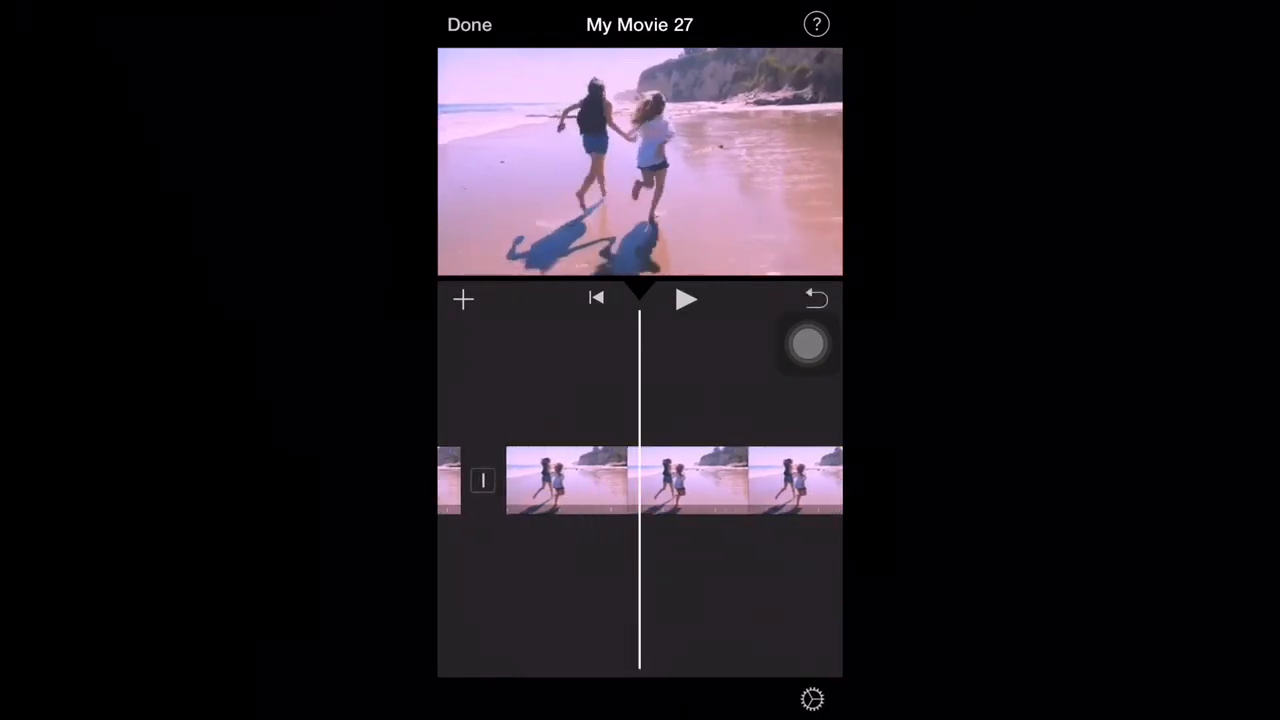
click(740, 480)
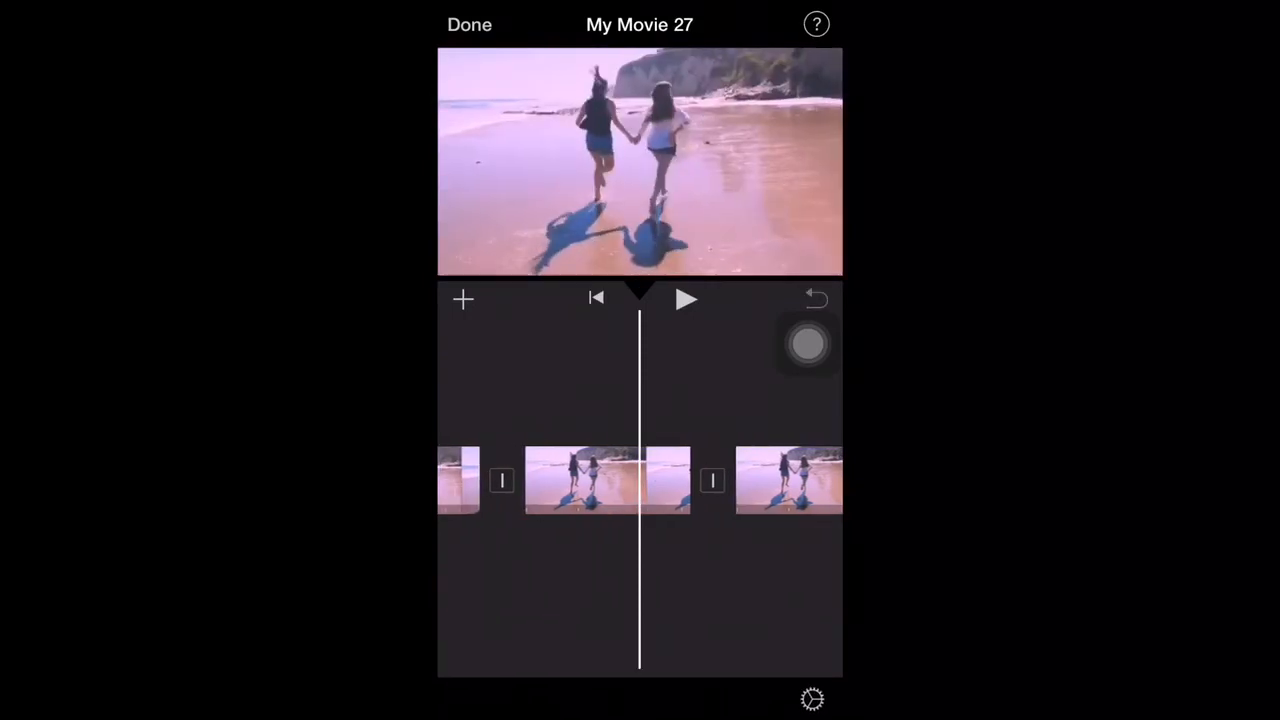
Set the middle part to 2x and the following part to 1/8x
click(588, 480)
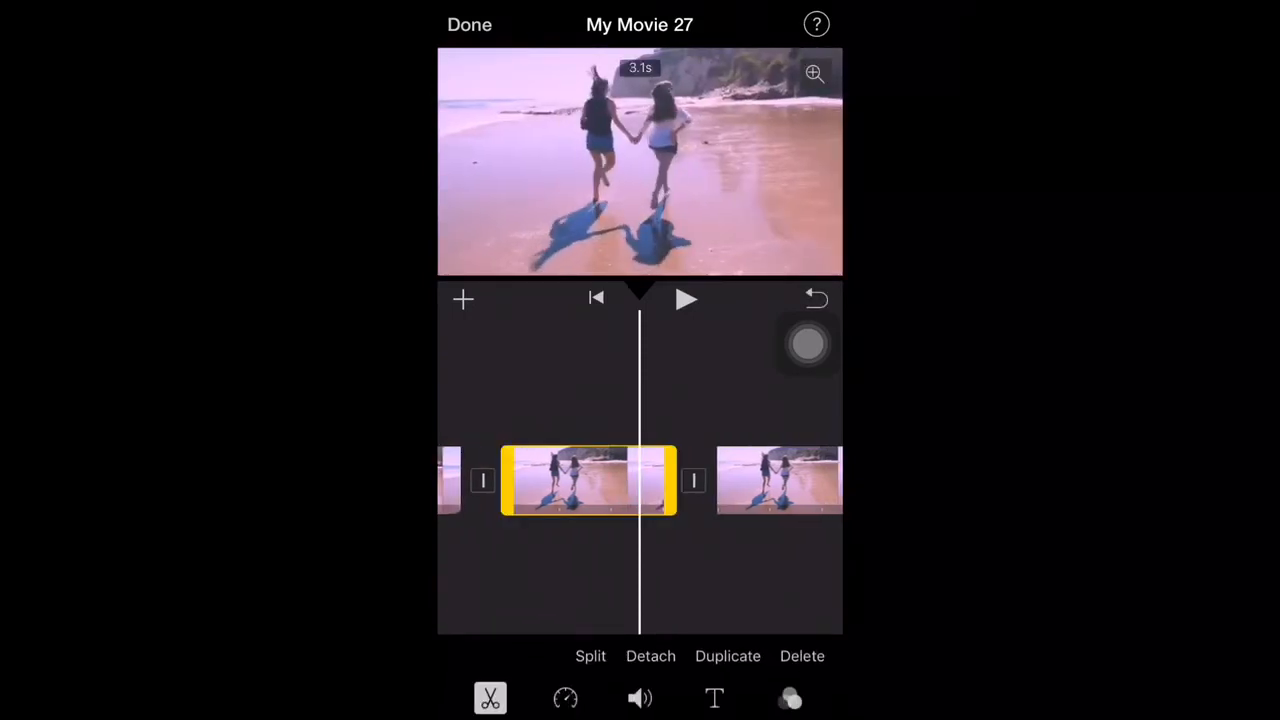
click(565, 698)
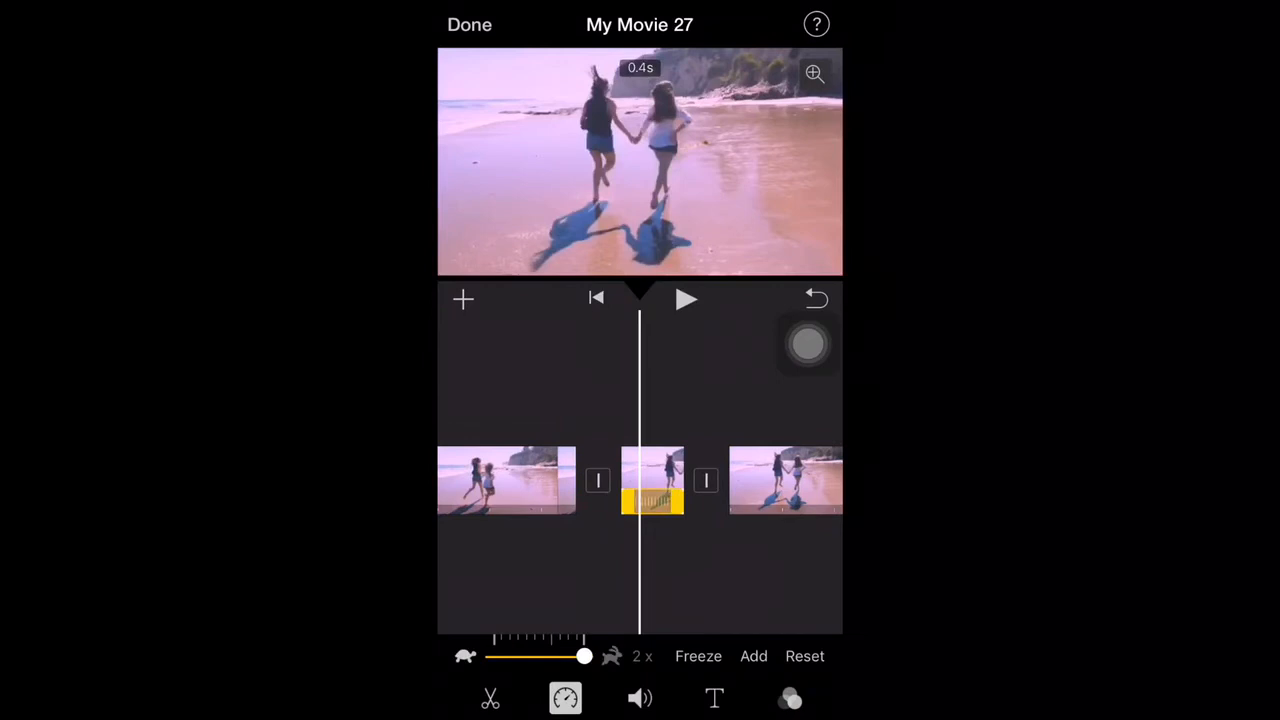
drag(585, 656, 493, 656)
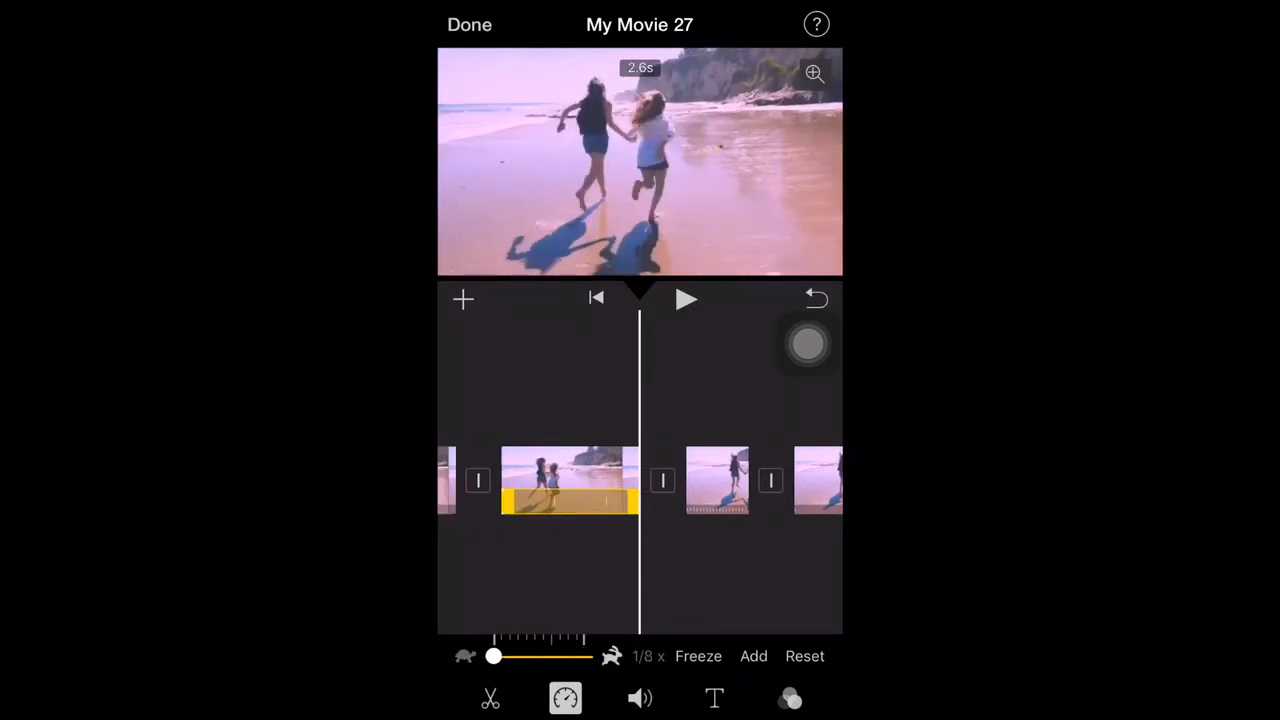
drag(494, 656, 509, 656)
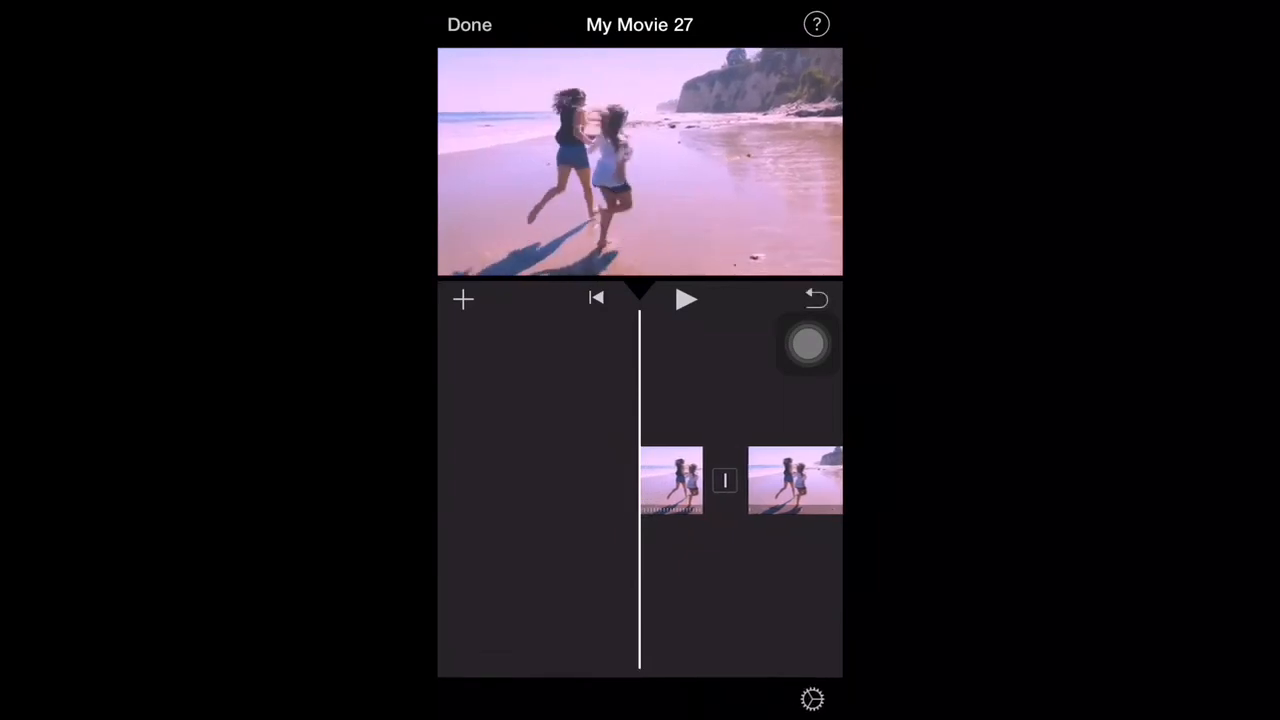
click(686, 298)
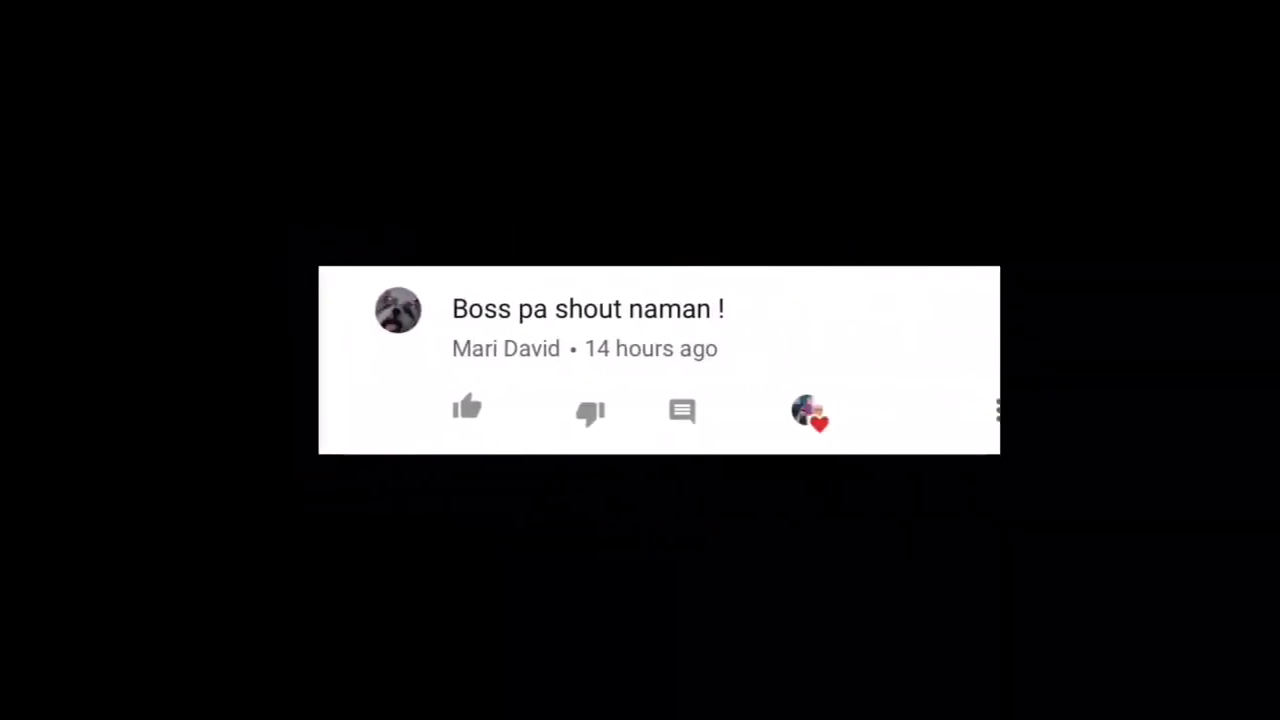
scroll(down, 3)
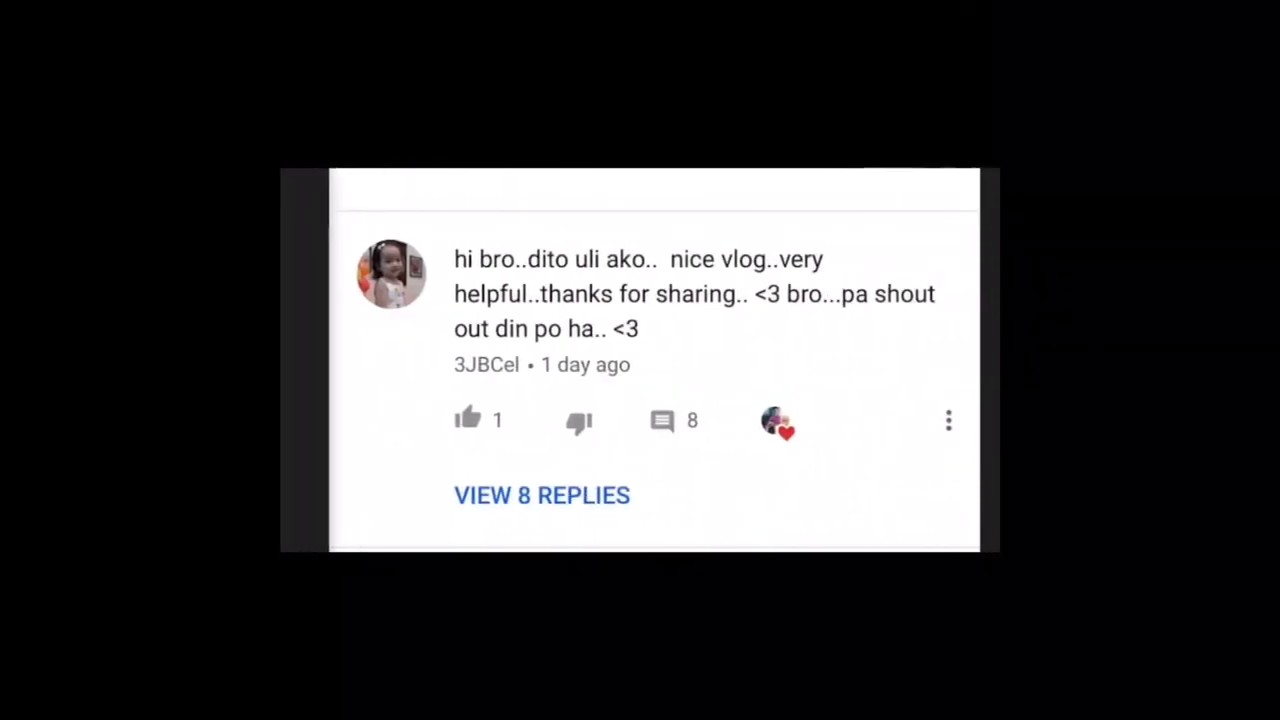